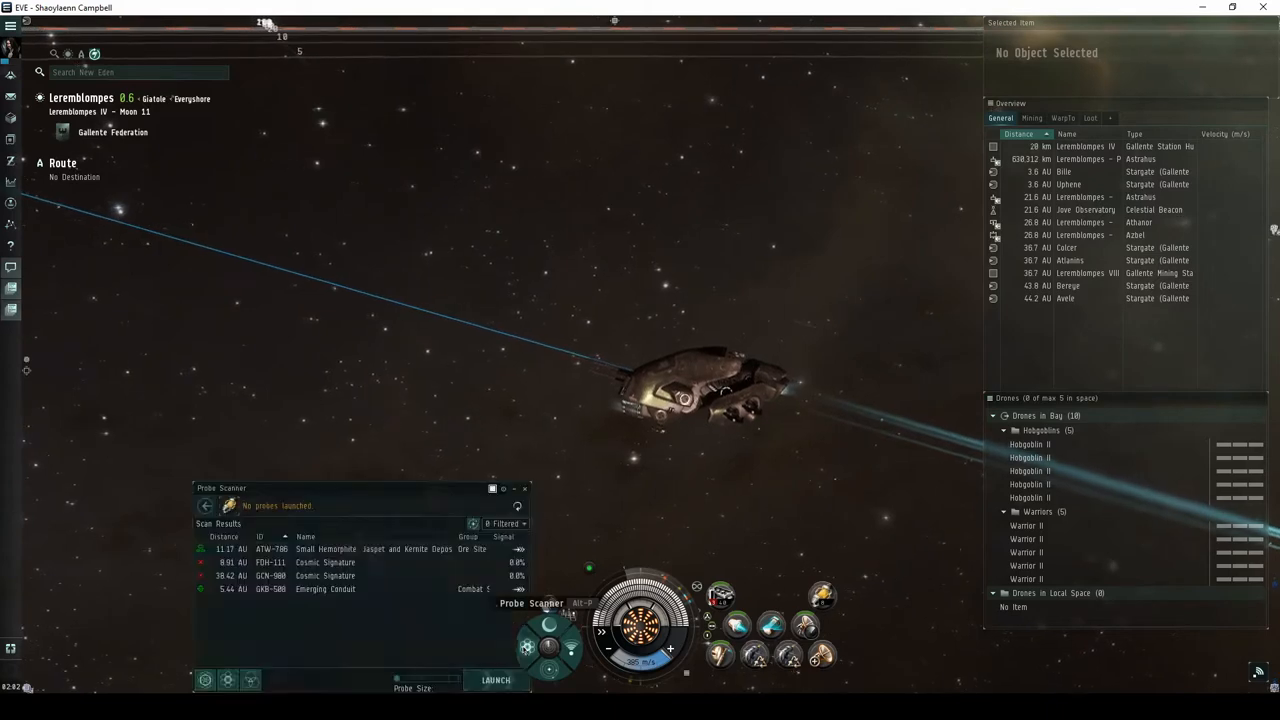
Step: Show the Gallente Federation's controlled regions, including Everyshore and Sinq Laison, on the star map
click(350, 549)
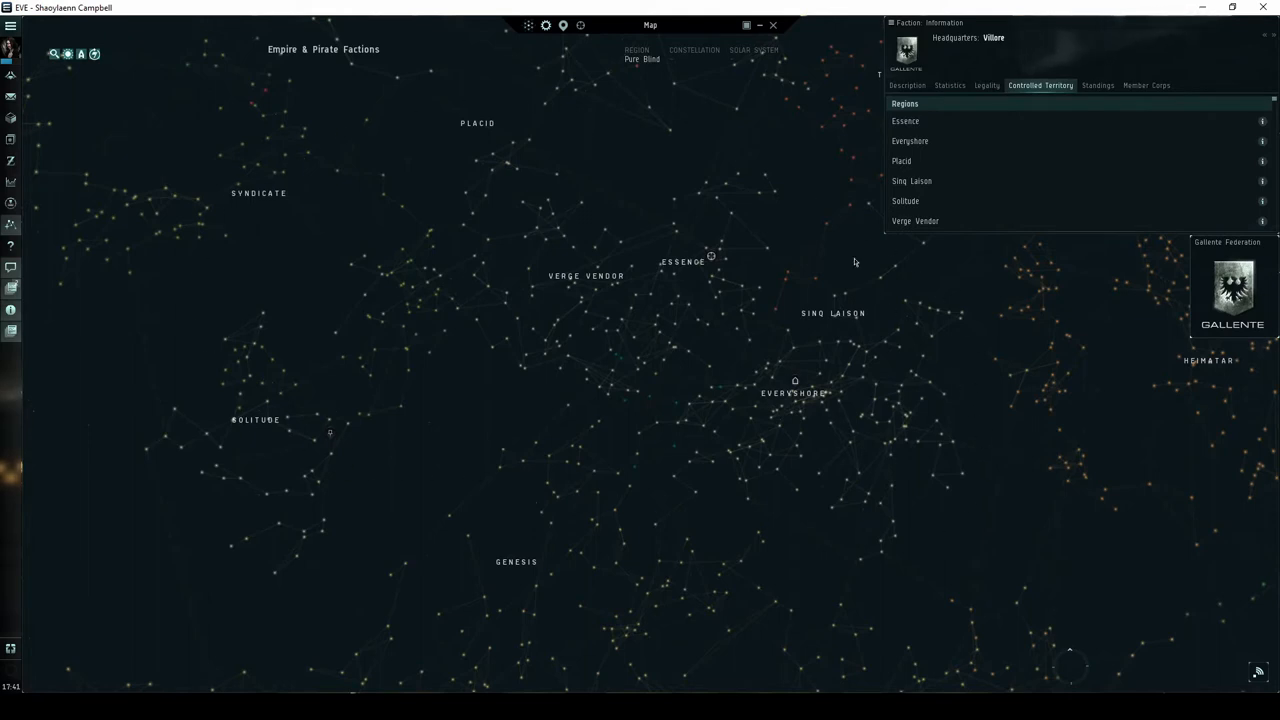
mouse_move(995, 490)
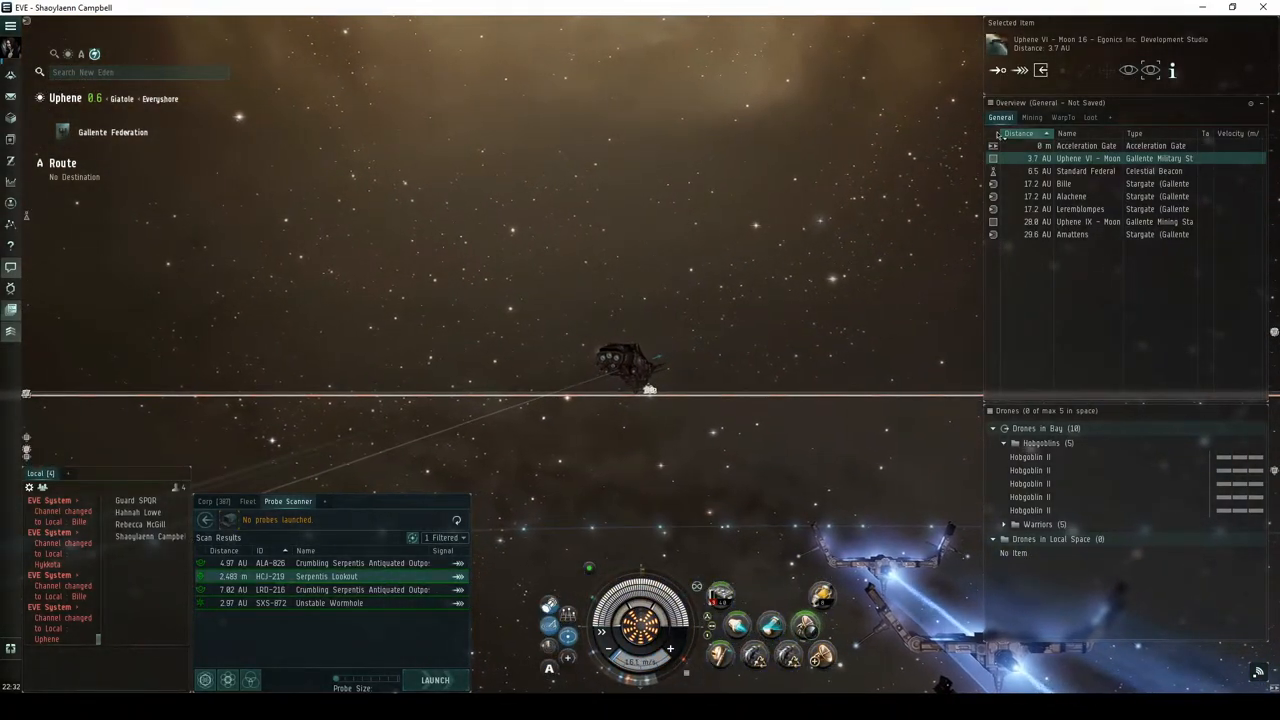
Step: Attempt to activate the locked Acceleration Gate and dismiss the gate-scrambler warning
click(1085, 145)
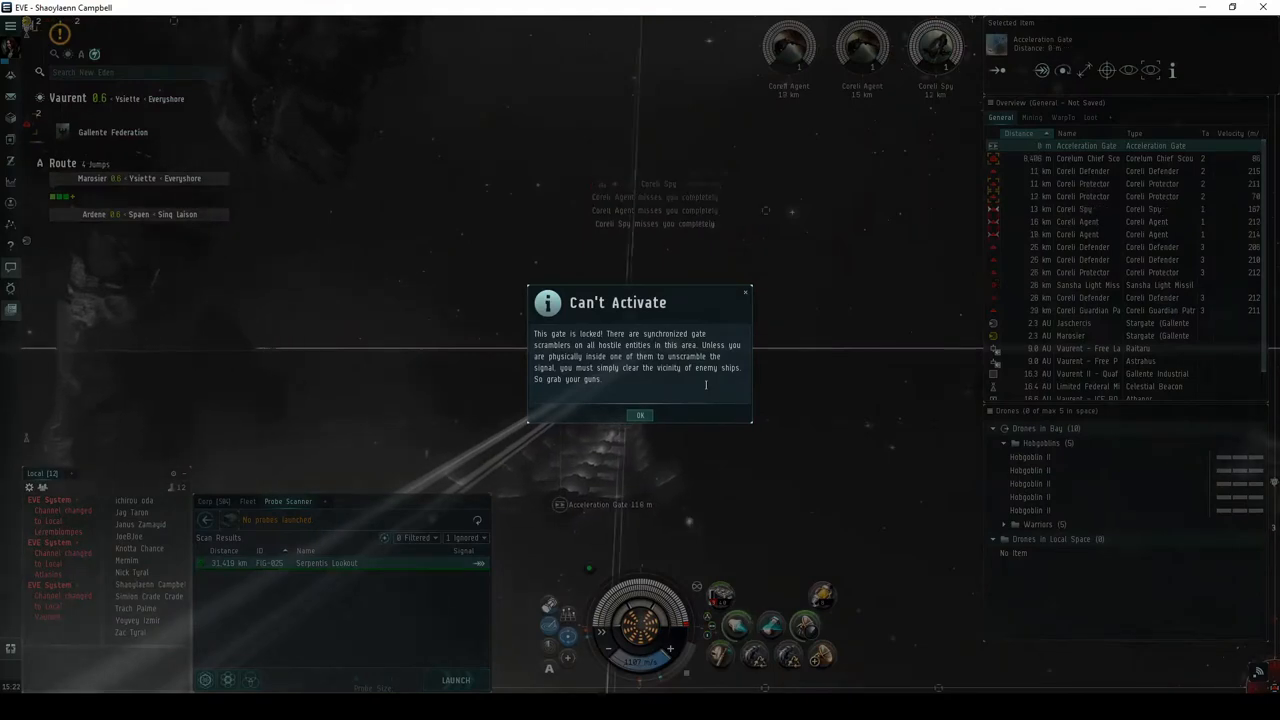
click(640, 415)
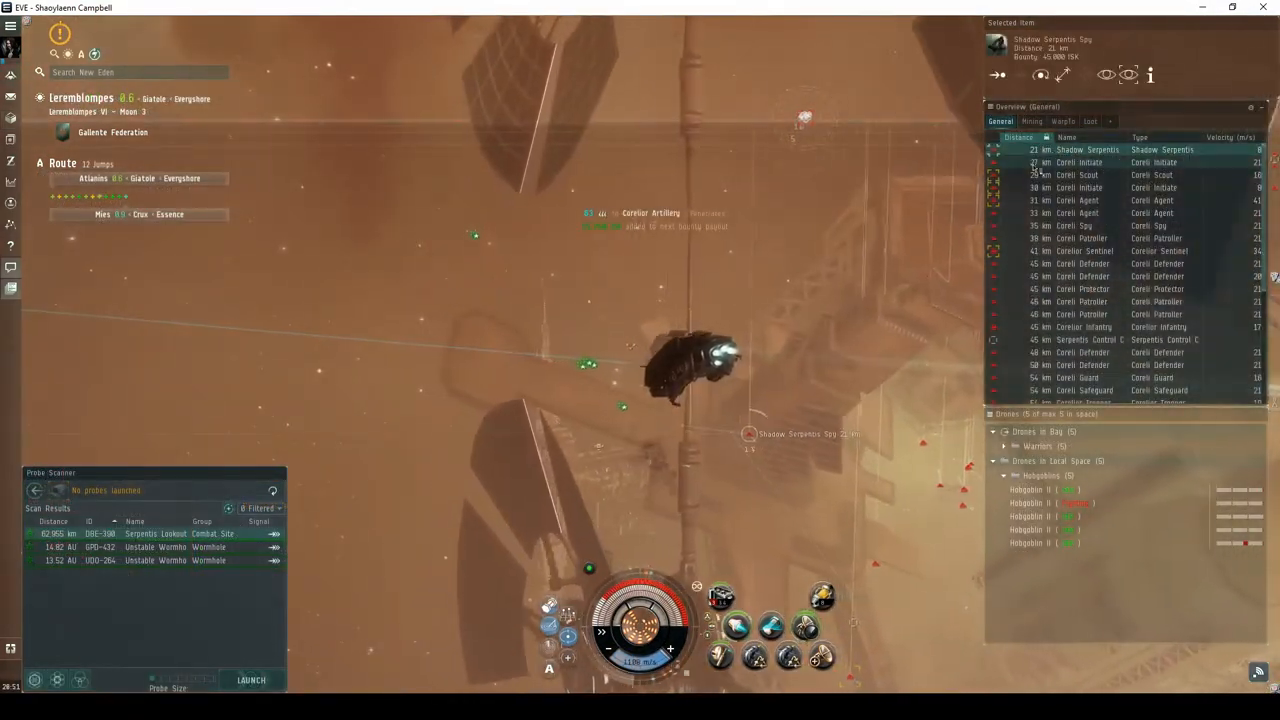
Step: Have the drones engage the Shadow Serpentis Spy, then dismiss the Angel Kickbacks escalation notice
right_click(1050, 475)
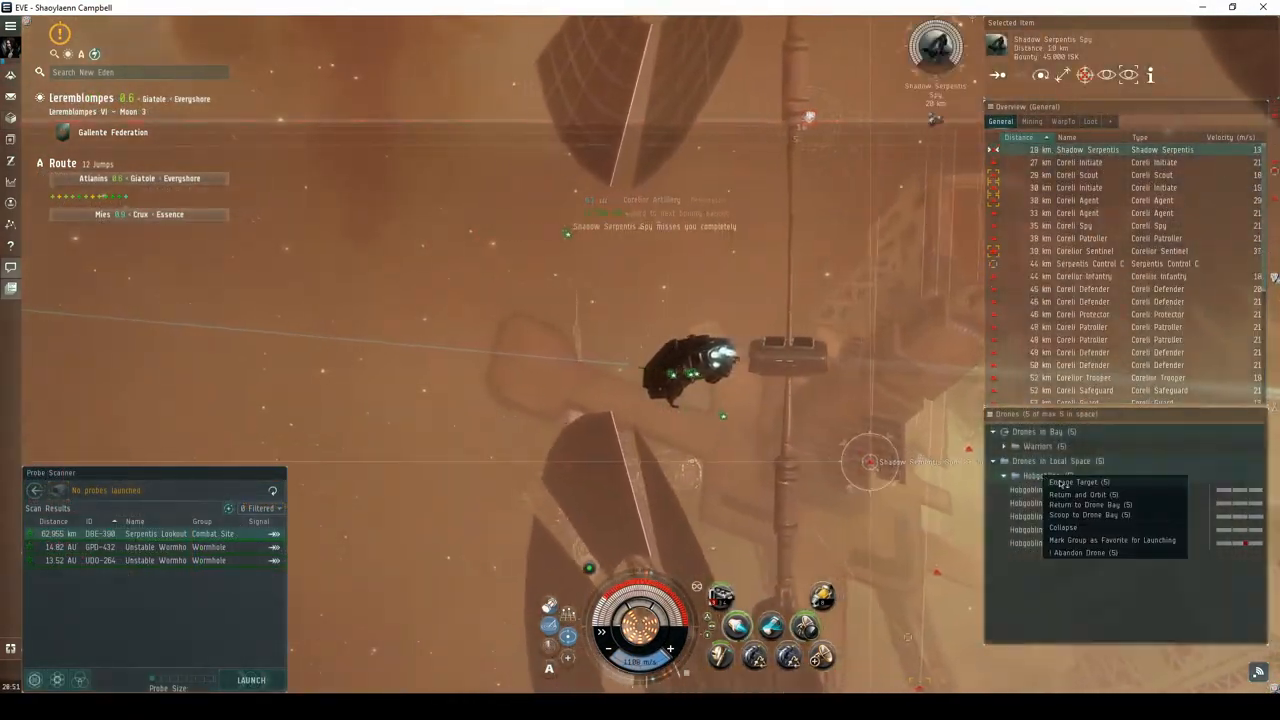
click(1076, 481)
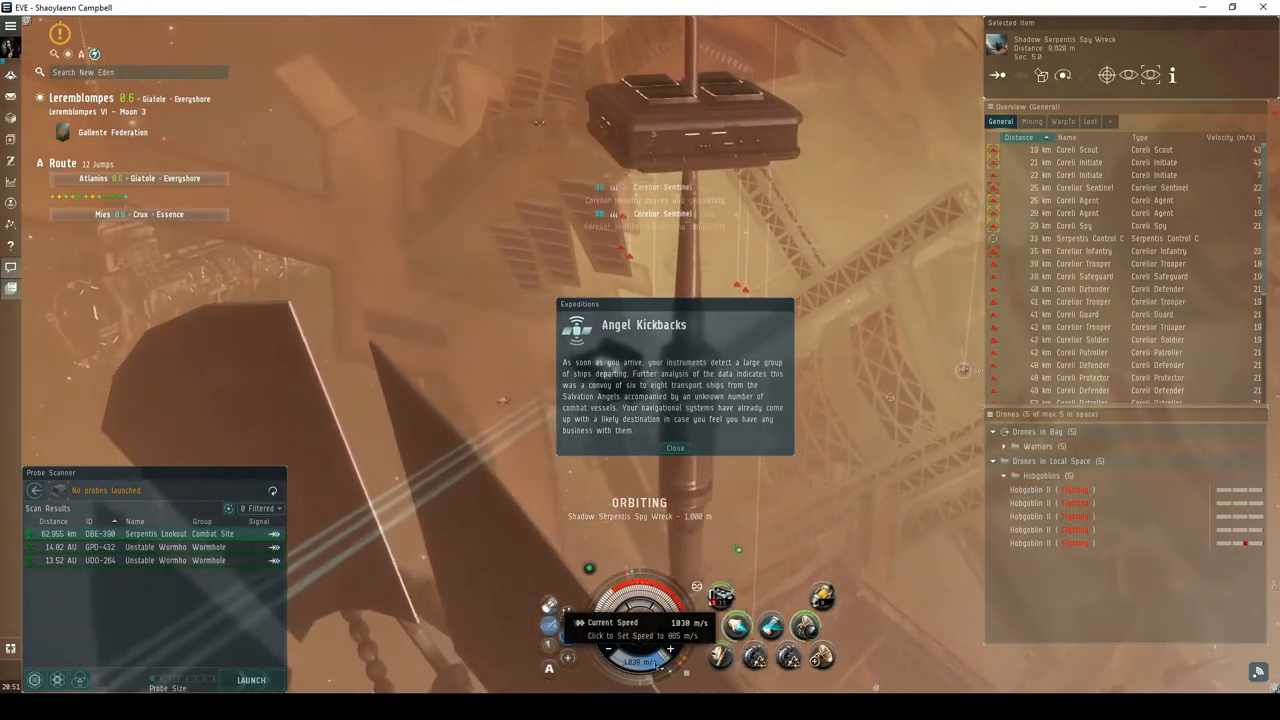
click(640, 622)
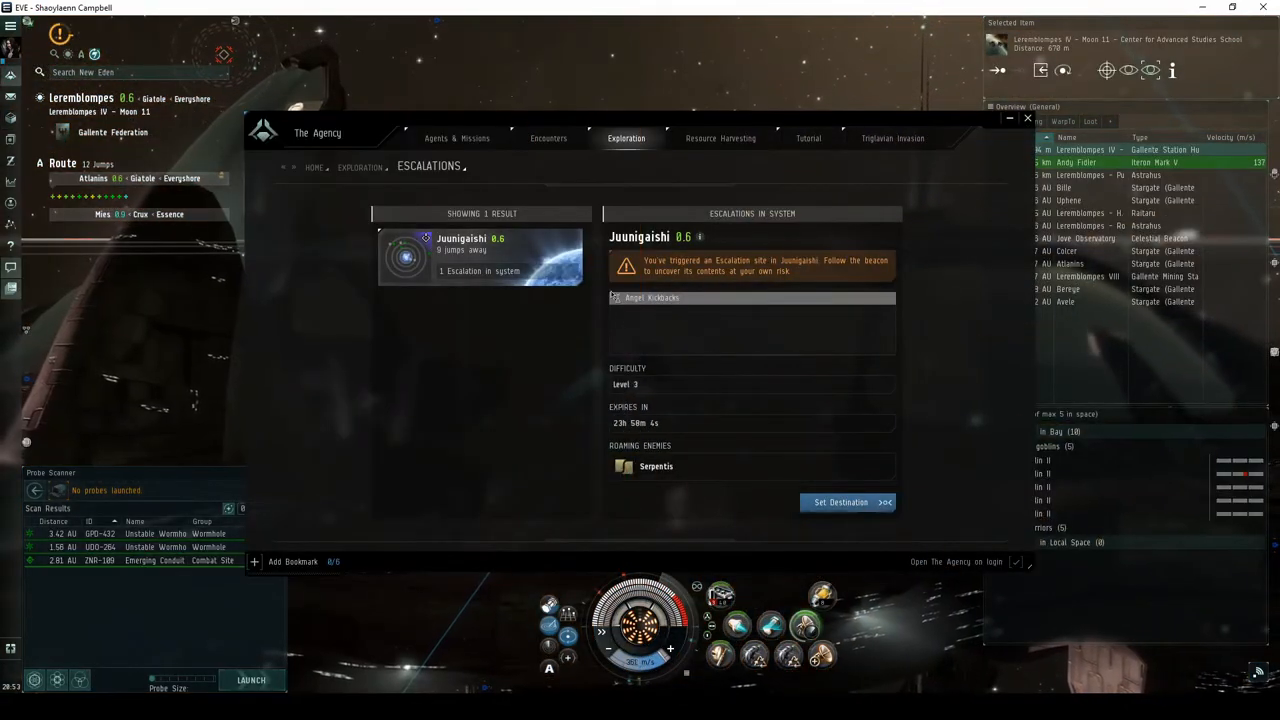
click(845, 502)
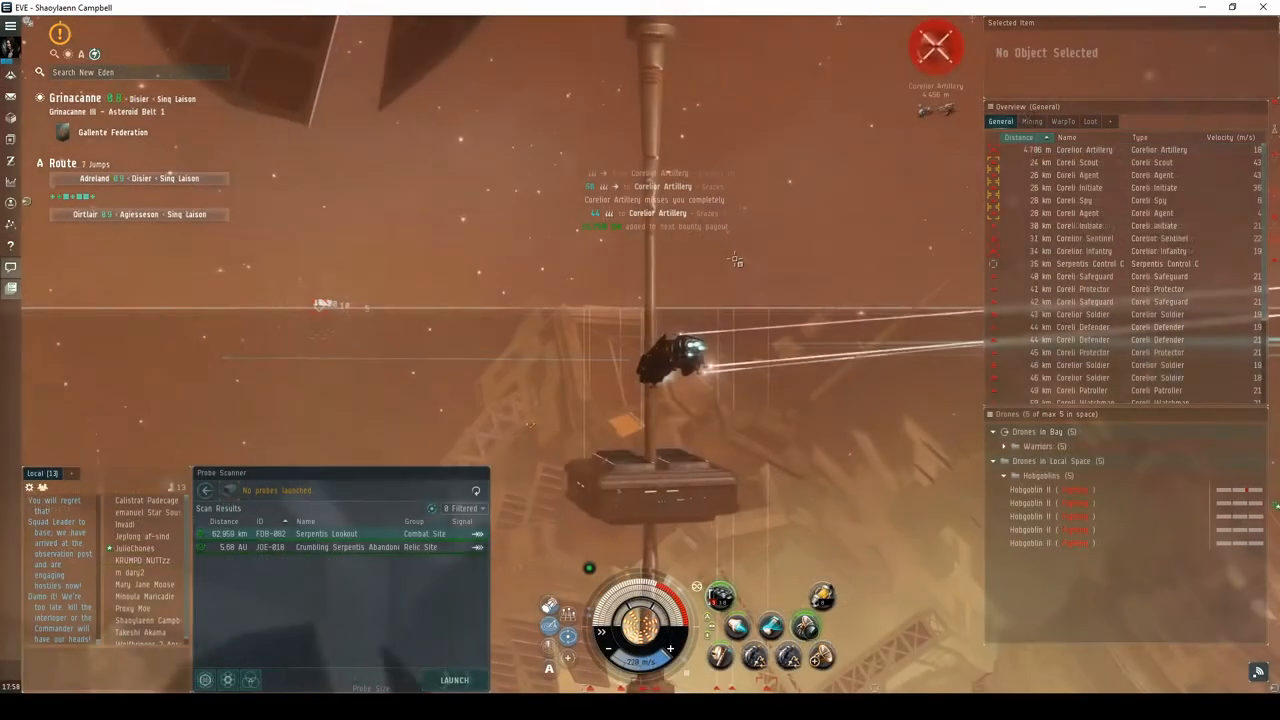
Step: Lock the Serpentis Control Center and bring up the drone commands to attack it
click(1100, 250)
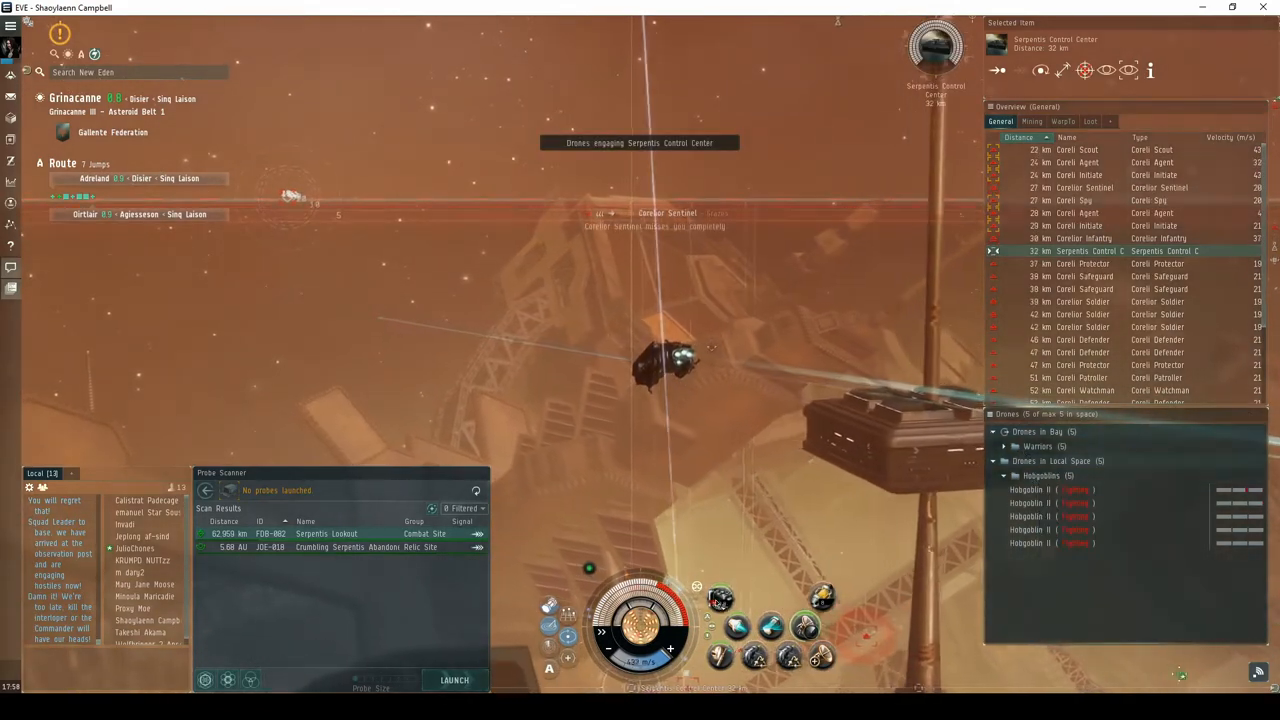
right_click(718, 600)
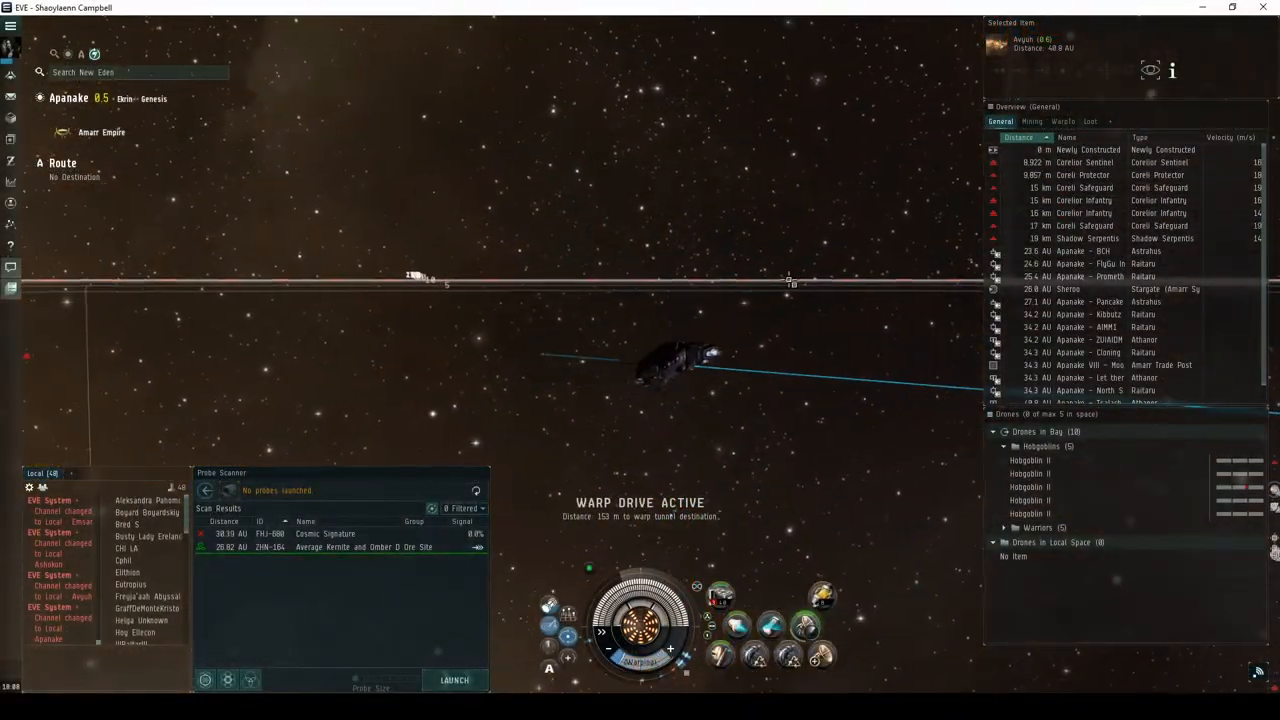
Step: Attack the Shadow Serpentis Patroller with drones, recall them, and travel to Bawilan
click(1100, 238)
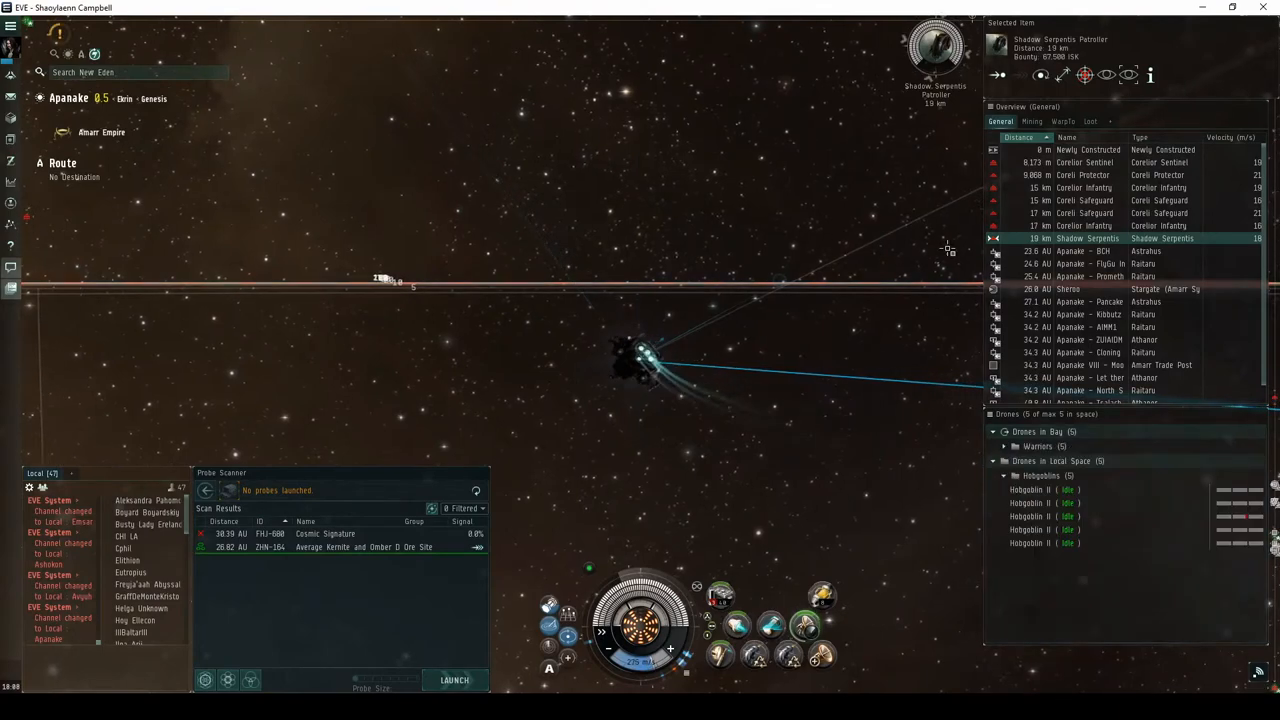
click(1085, 225)
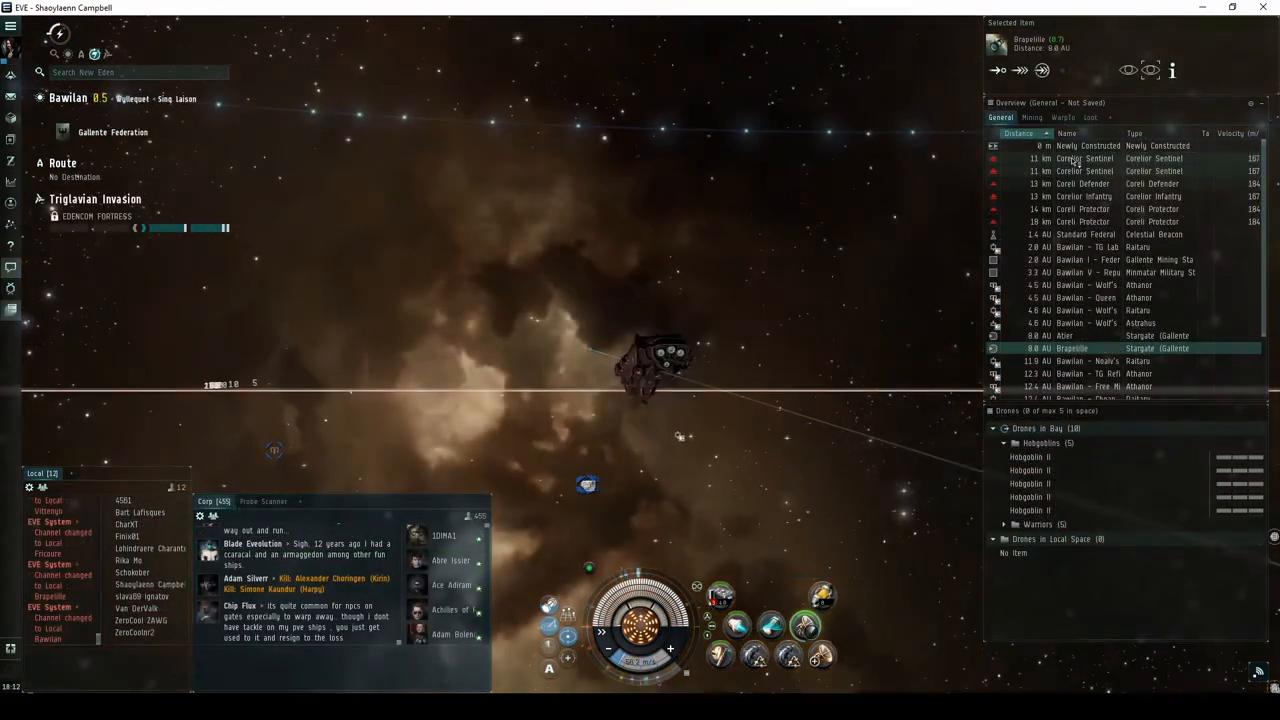
Step: Warp to another Bawilan site facing Corelior artillery and cannoneers
click(1087, 145)
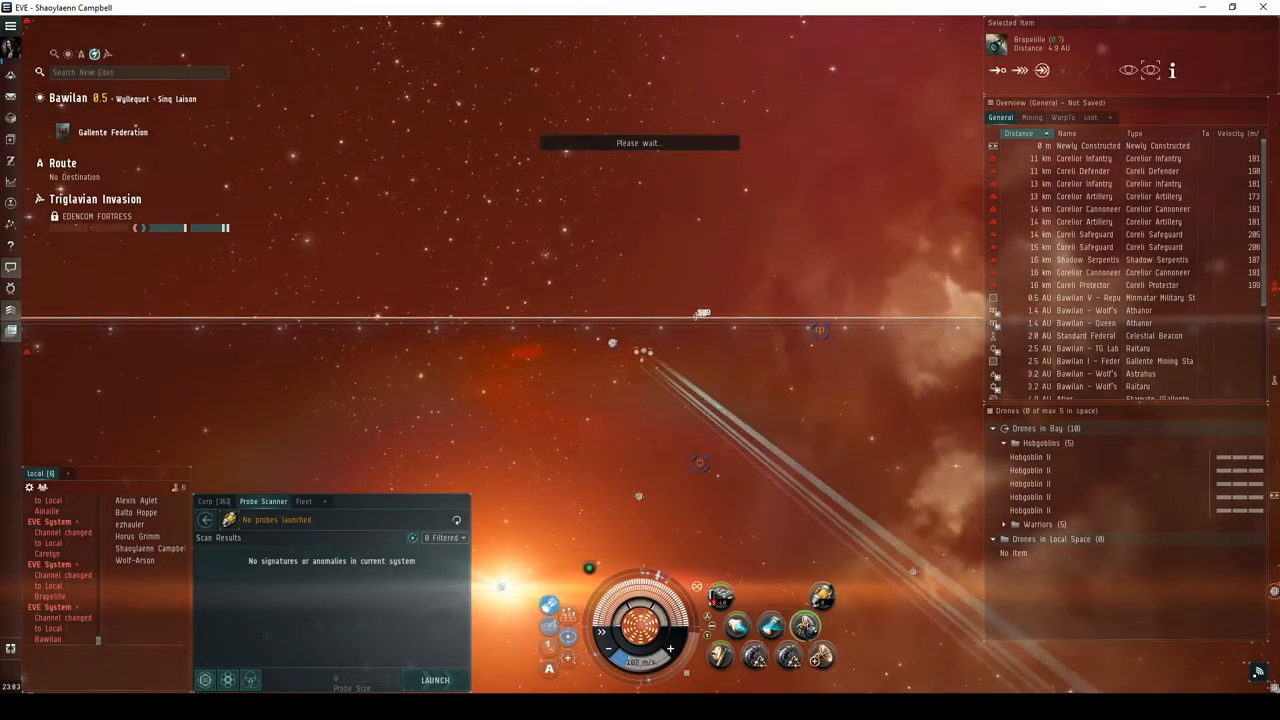
click(1100, 259)
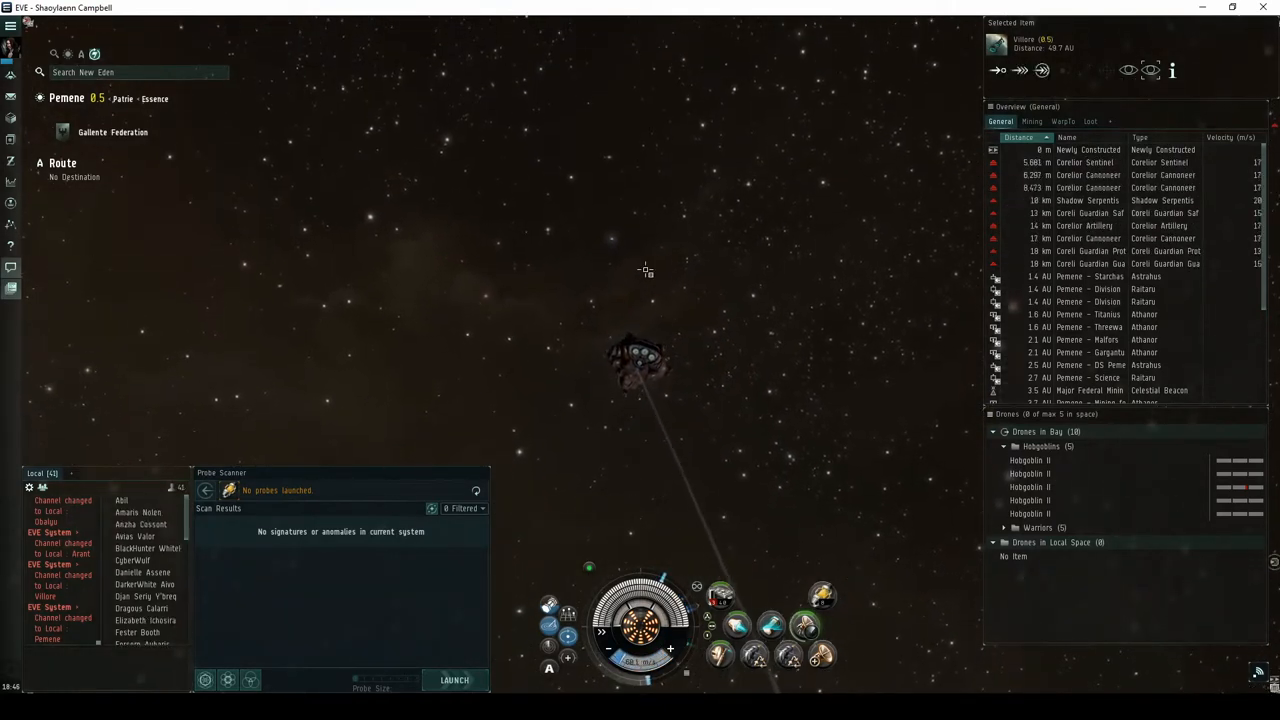
Step: Launch the Hobgoblin II drones and set them on the Shadow Serpentis Safeguard
click(1085, 200)
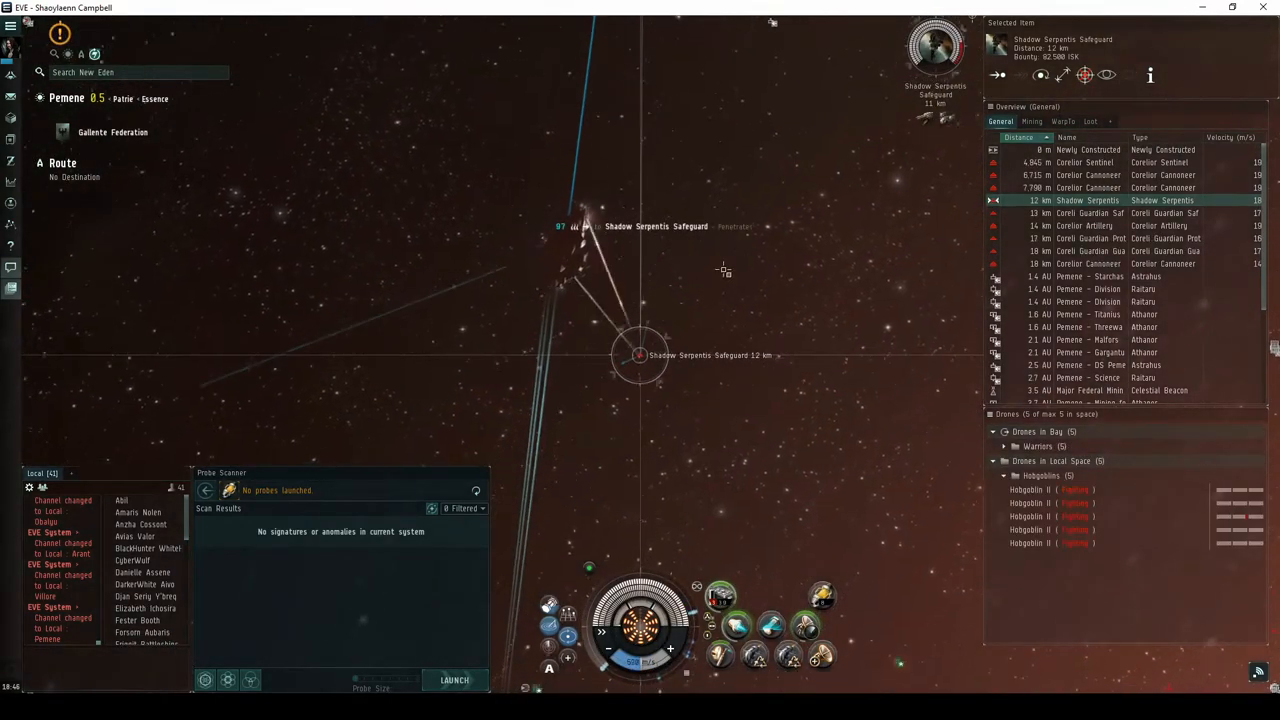
click(1085, 187)
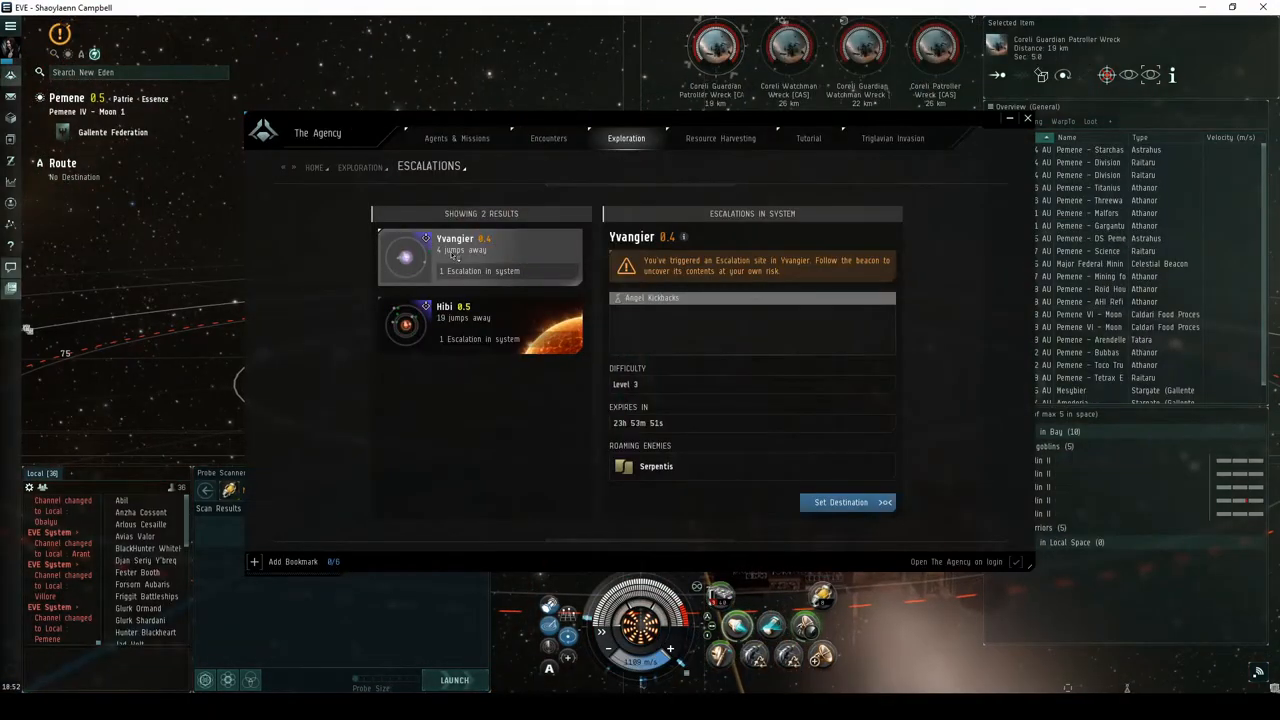
Step: View the Angel Kickbacks escalation in Yvangier and set off toward it
click(841, 502)
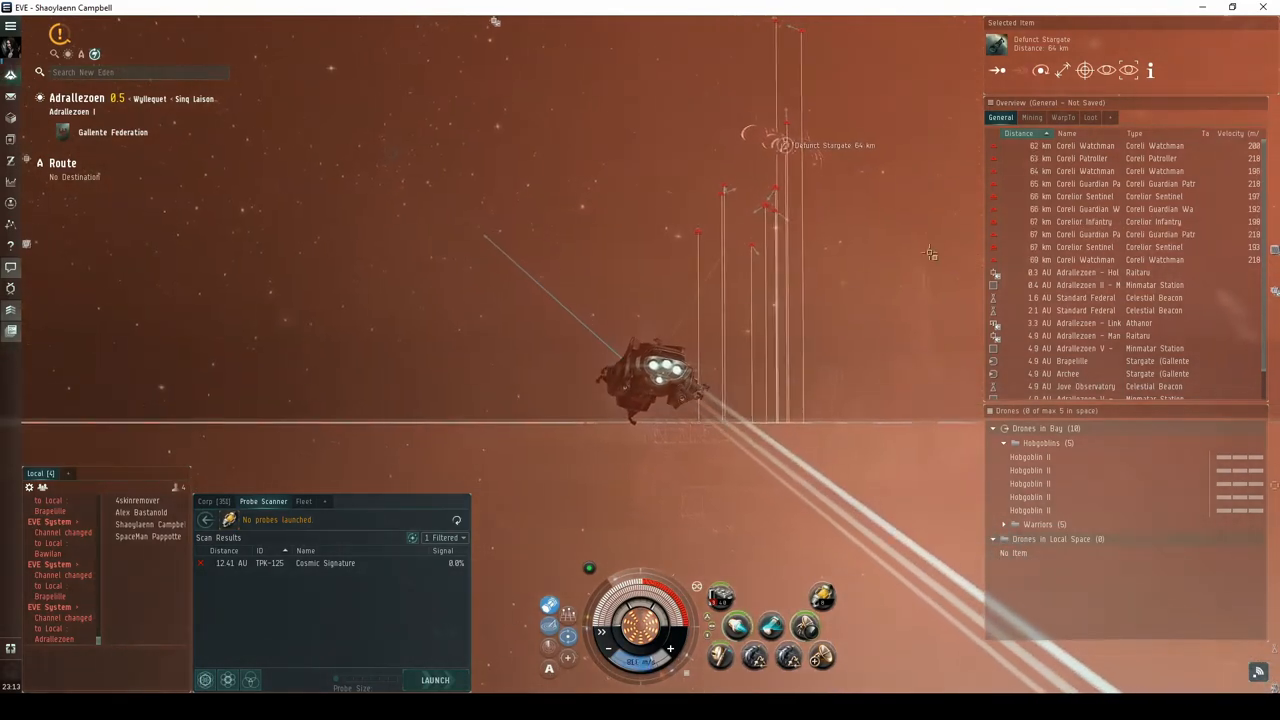
click(1085, 221)
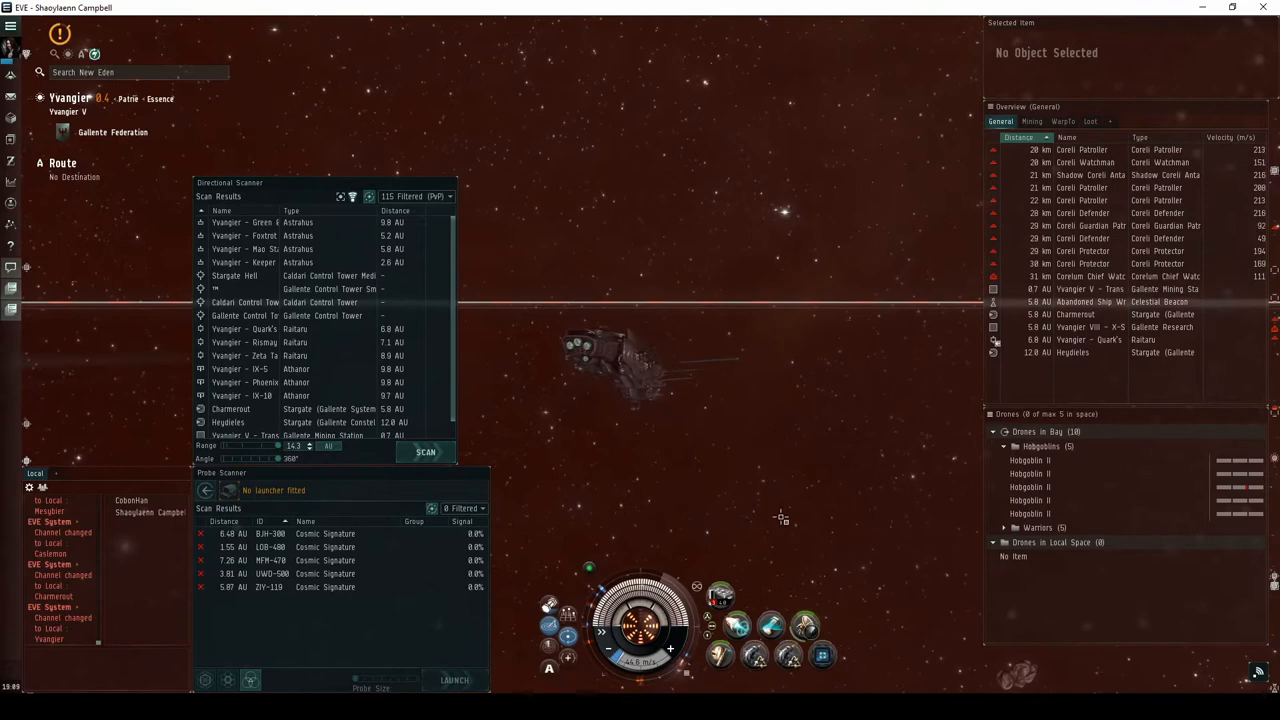
Step: Warp to the Yvangier escalation site and clear the Coreli ships with drones
click(1090, 174)
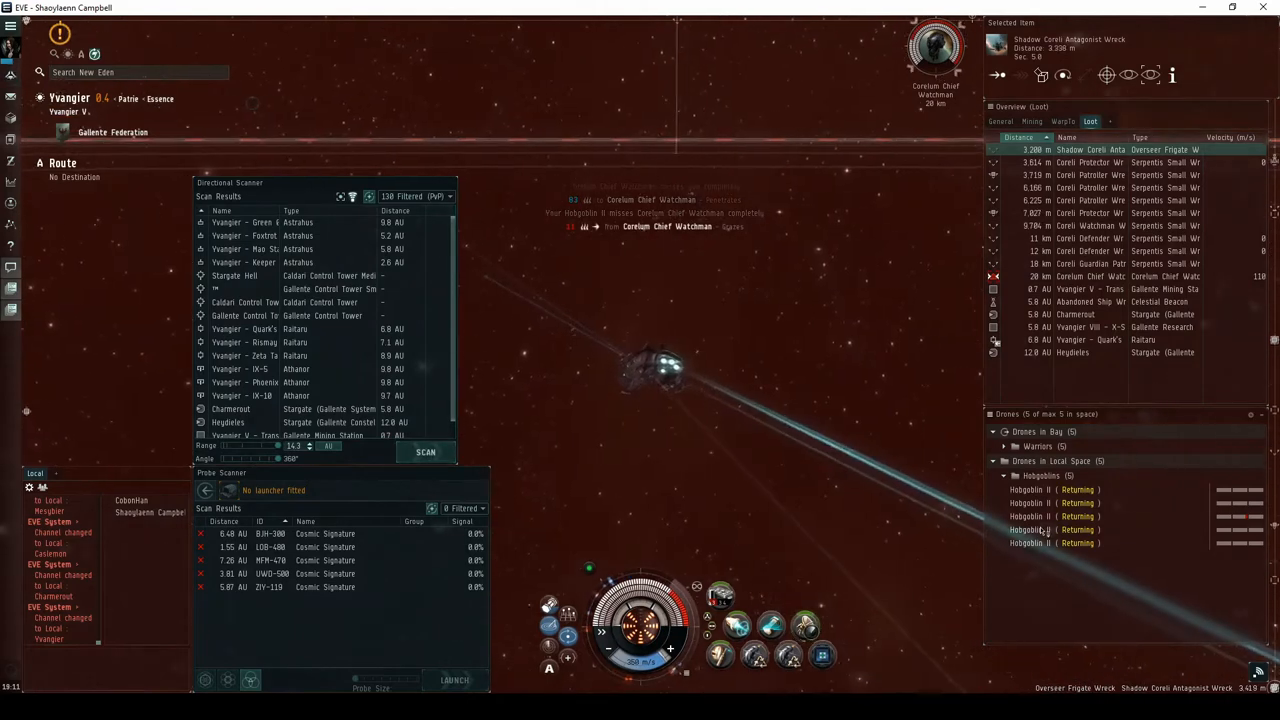
right_click(1035, 475)
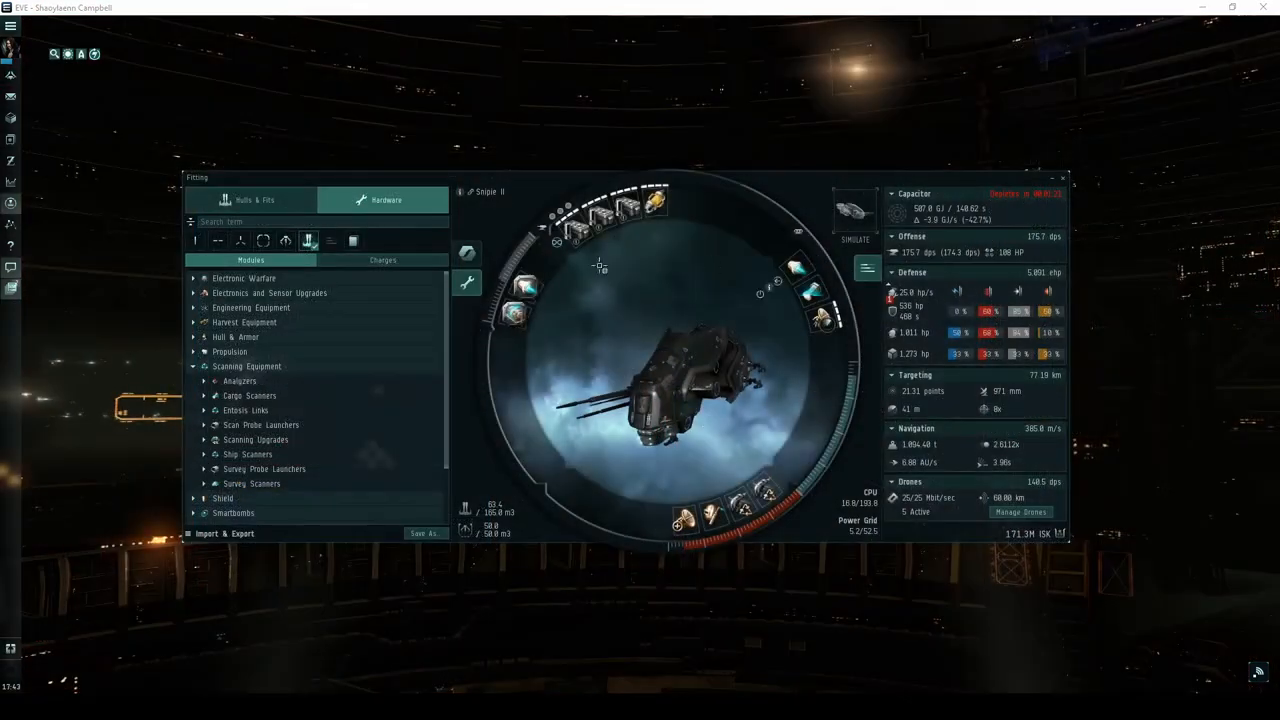
mouse_move(653, 203)
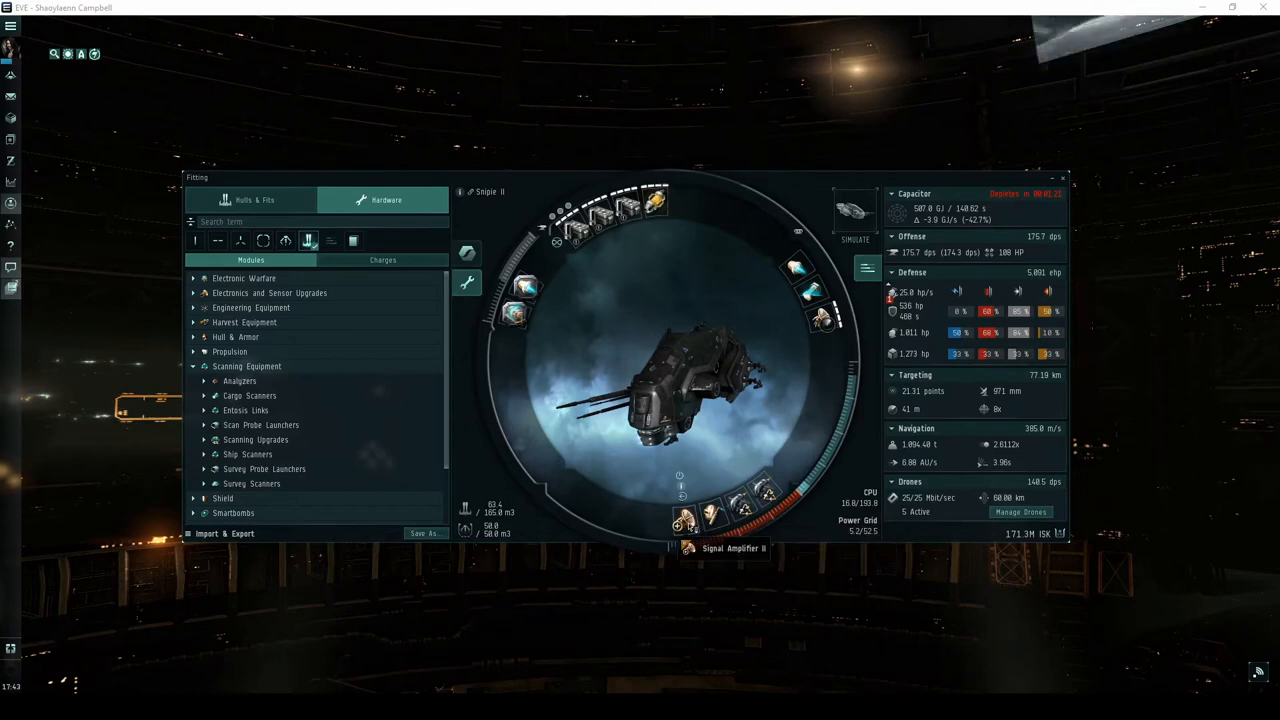
mouse_move(527, 289)
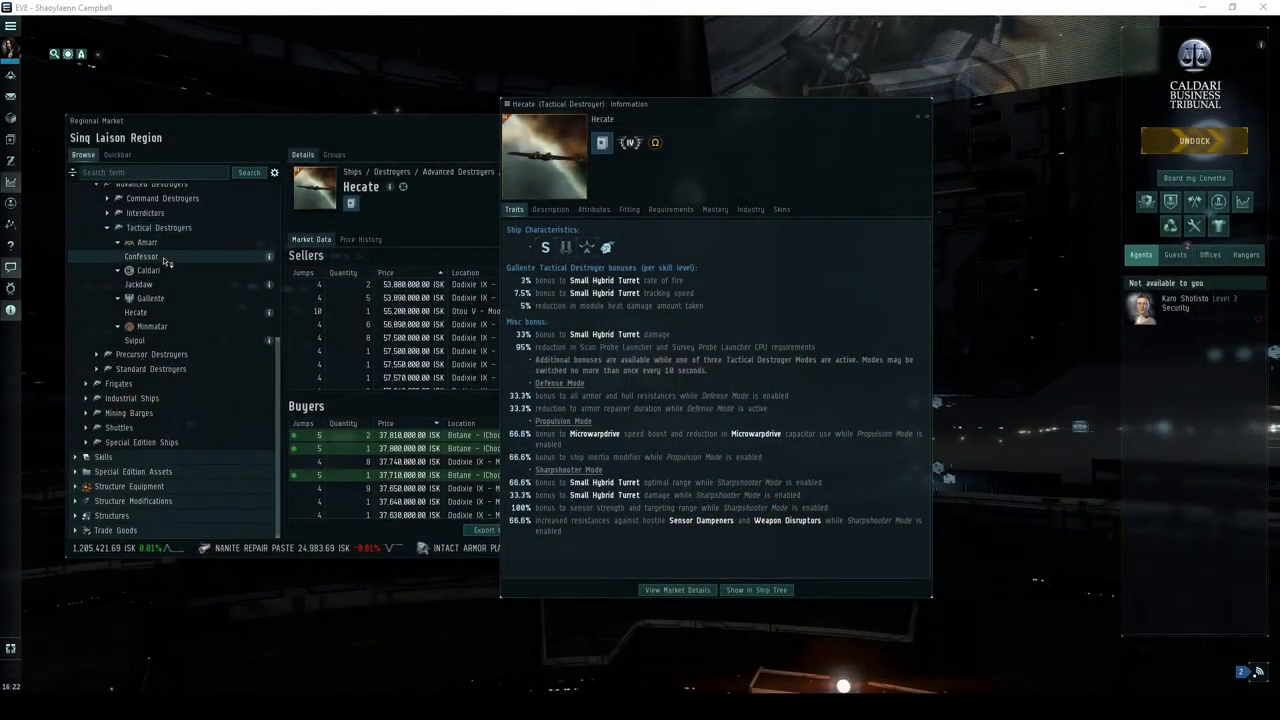
Step: Check the Hecate market information, then return to the Snipie II fitting window
click(135, 340)
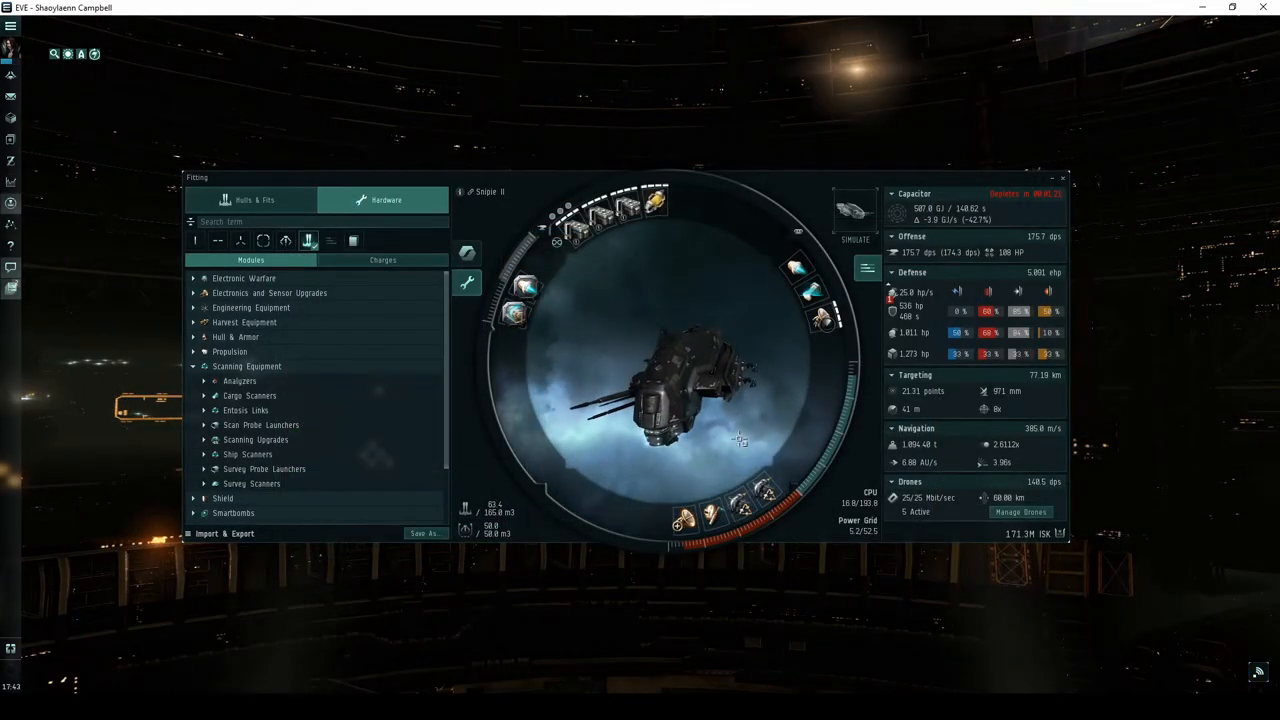
mouse_move(990, 612)
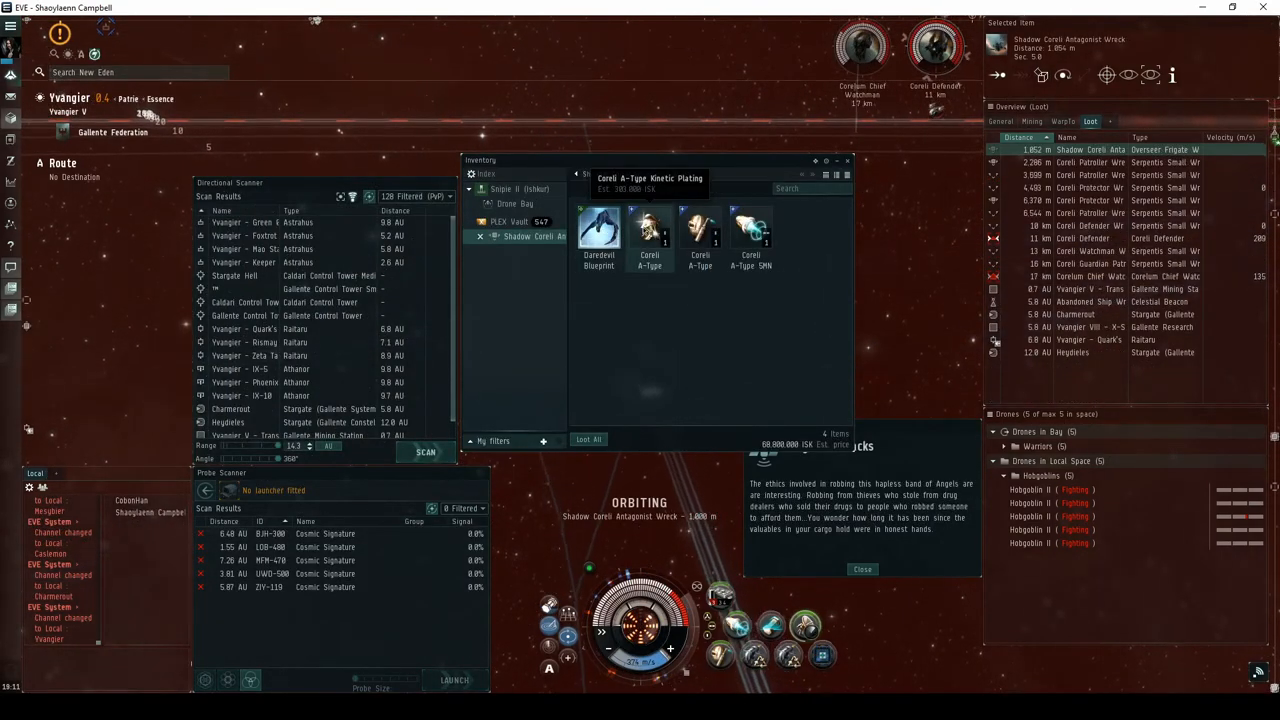
mouse_move(750, 230)
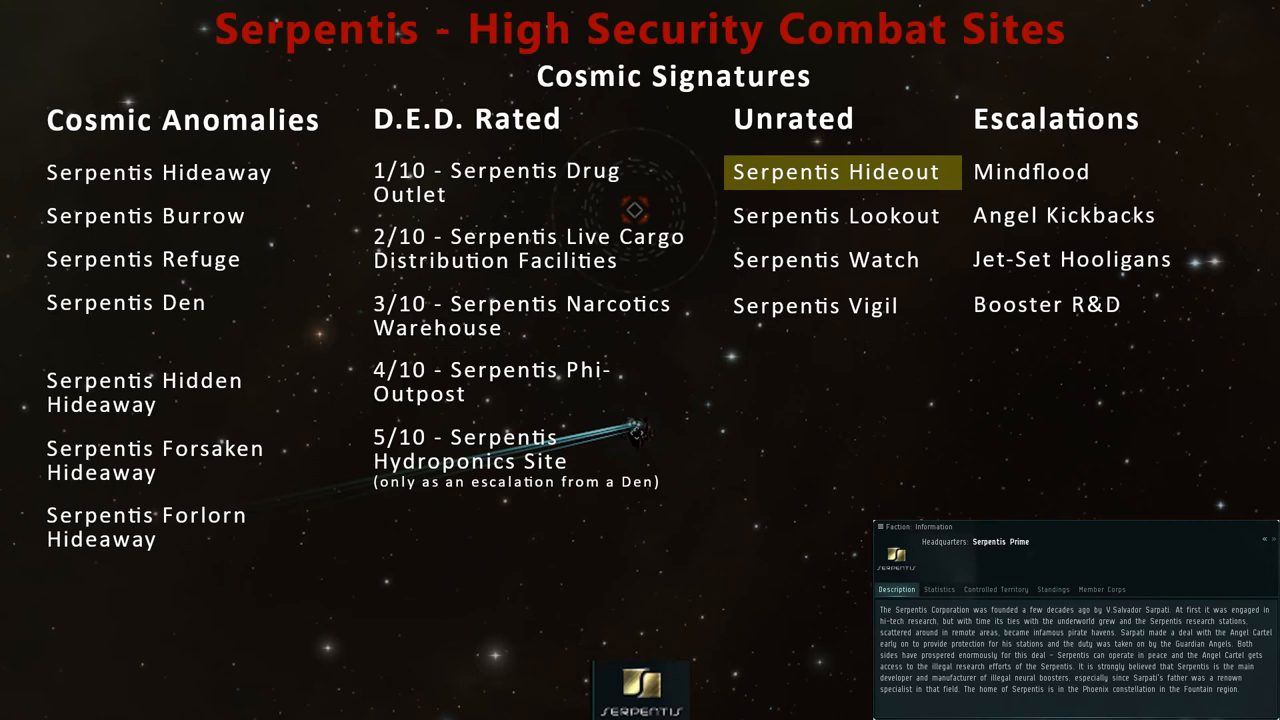
Step: Highlight Serpentis Watch in the Unrated column of the Serpentis high-security sites overview
click(825, 260)
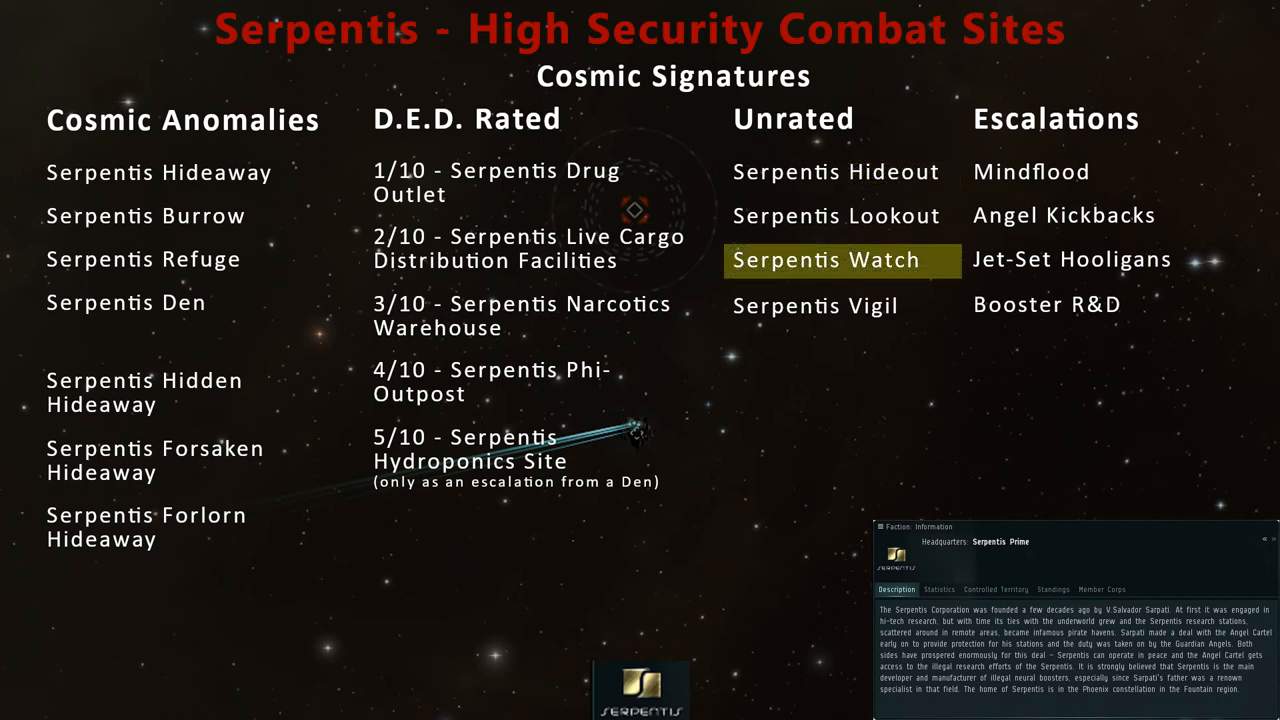